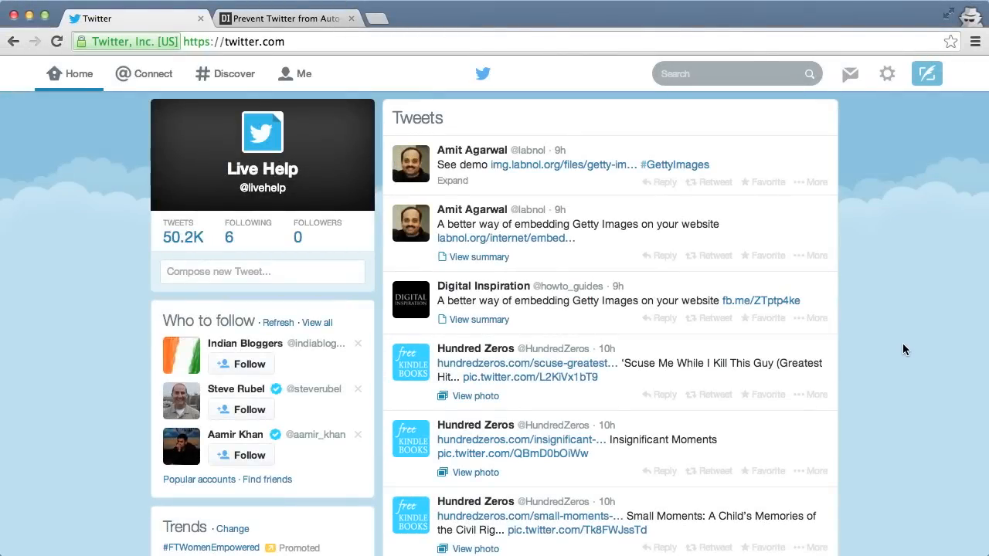
{"action": "left_click", "coordinate": [262, 272]}
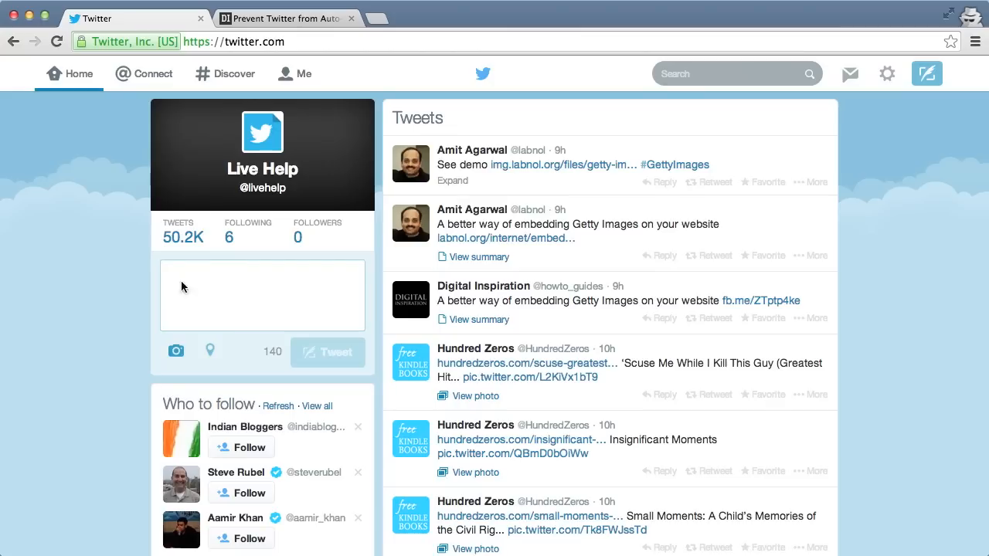
{"action": "type", "text": "f"}
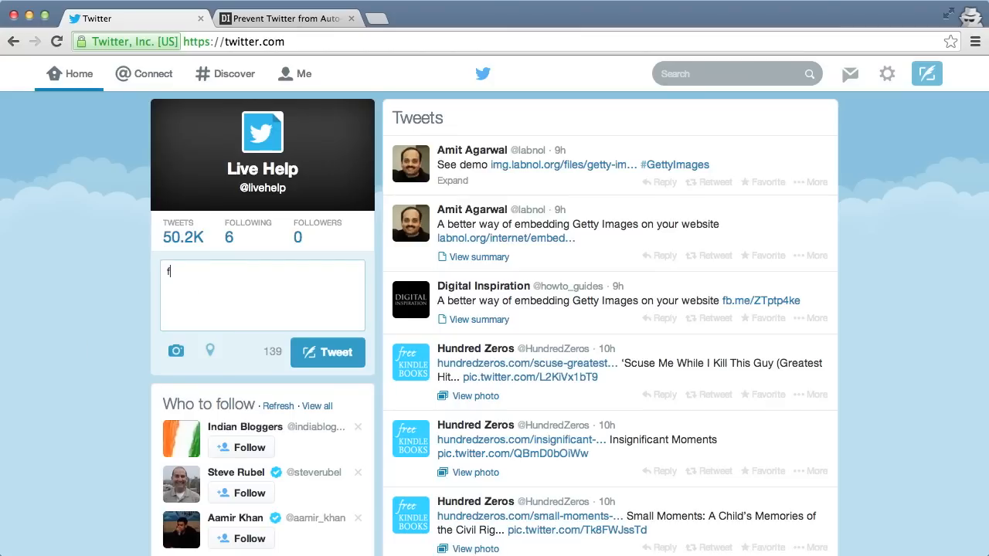
{"action": "type", "text": "@cnn"}
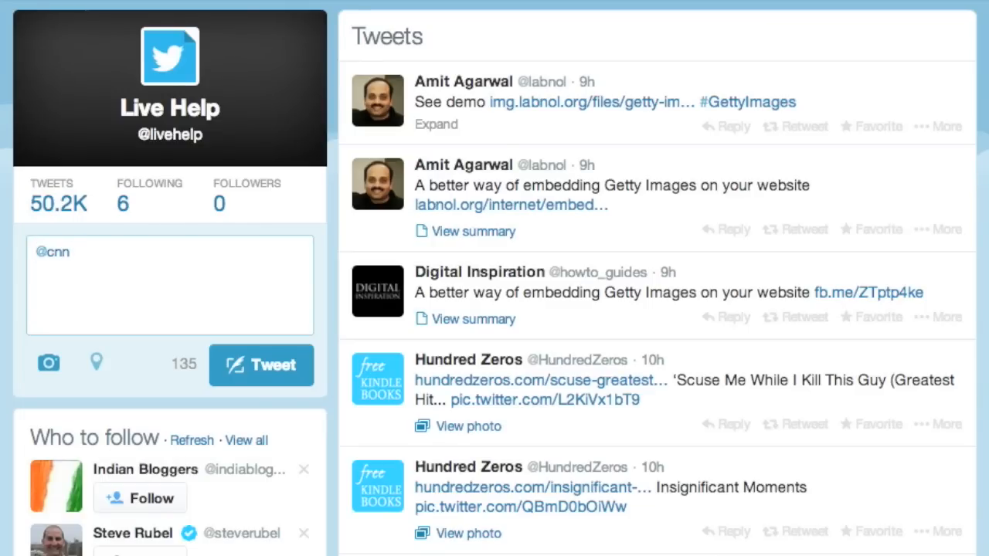
{"action": "type", "text": "#"}
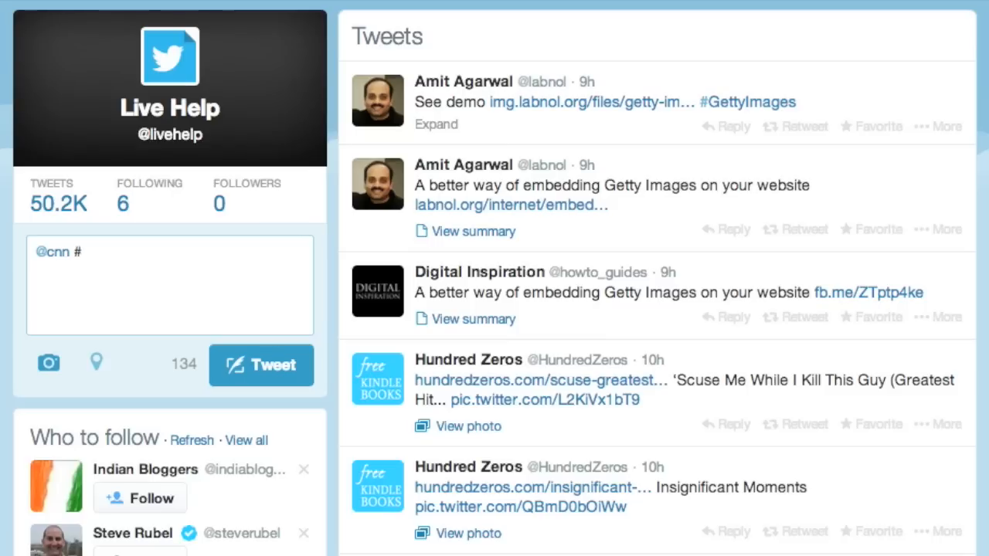
{"action": "type", "text": "news"}
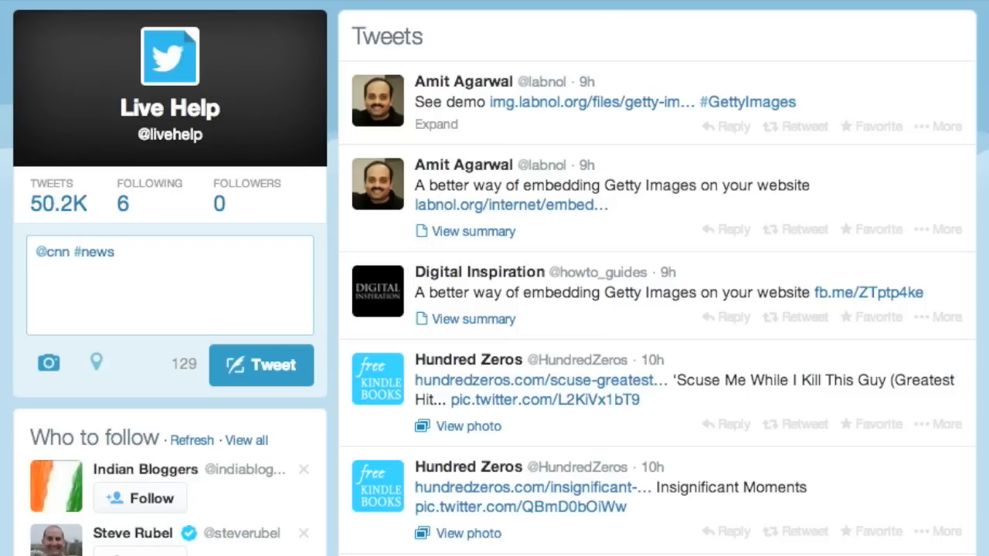
{"action": "type", "text": "cnn"}
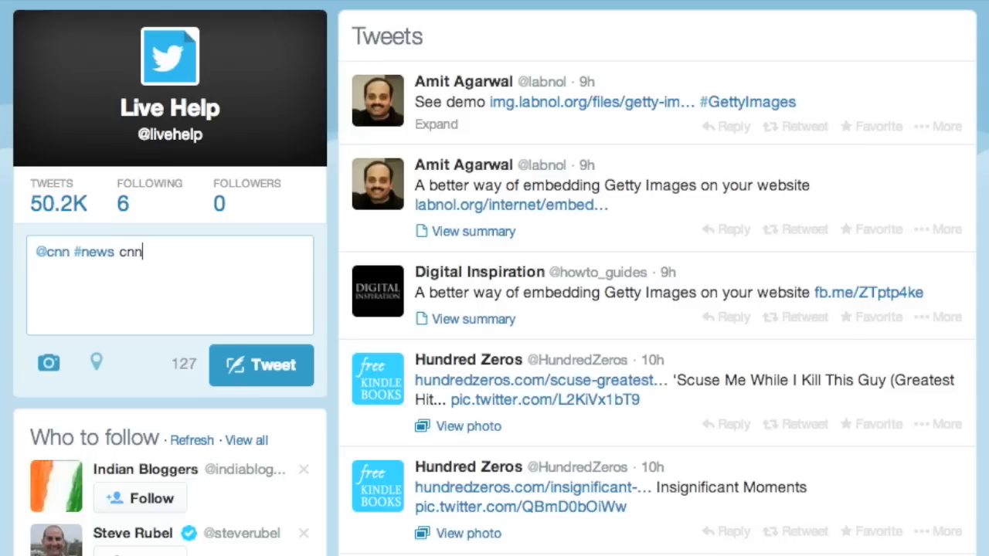
{"action": "type", "text": ".com"}
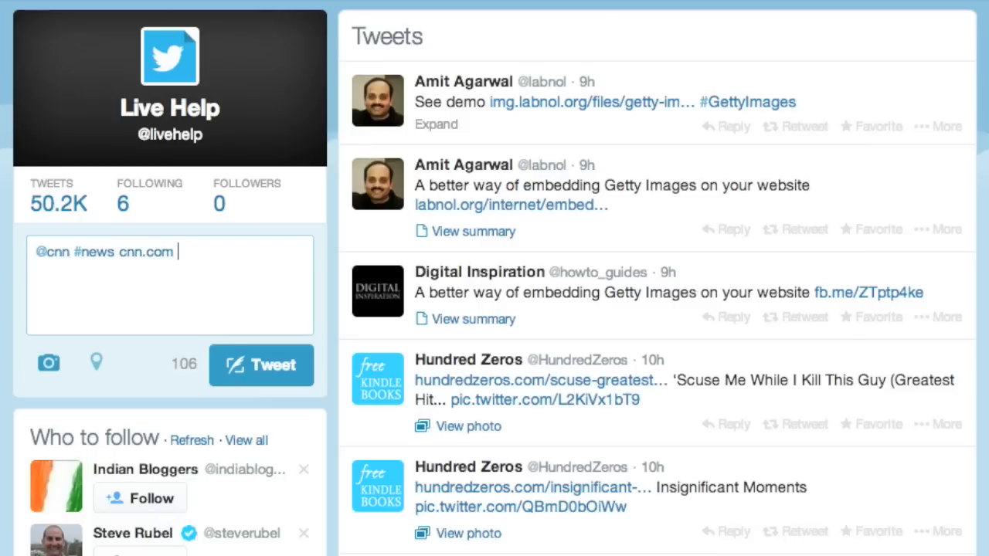
{"action": "left_click", "coordinate": [261, 365]}
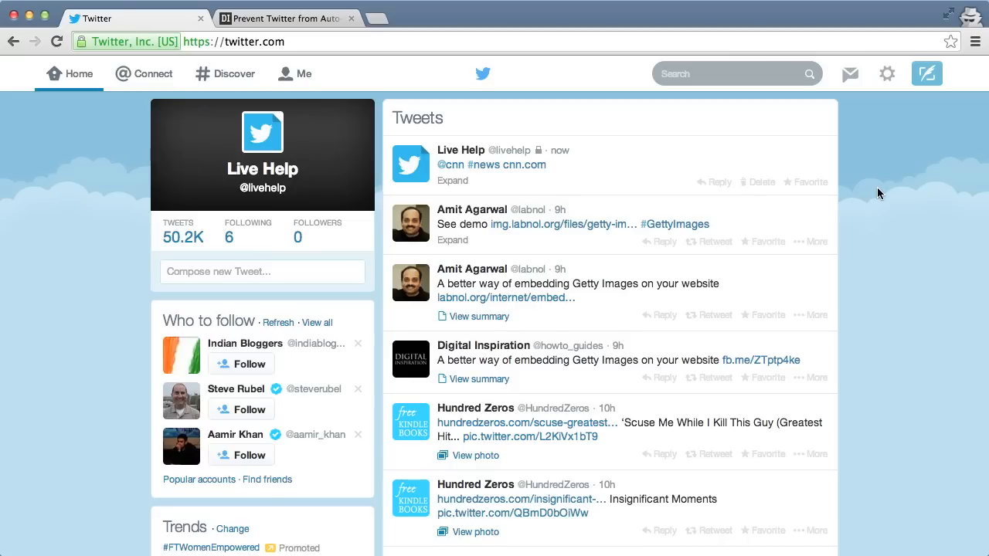
{"action": "mouse_move", "coordinate": [325, 272]}
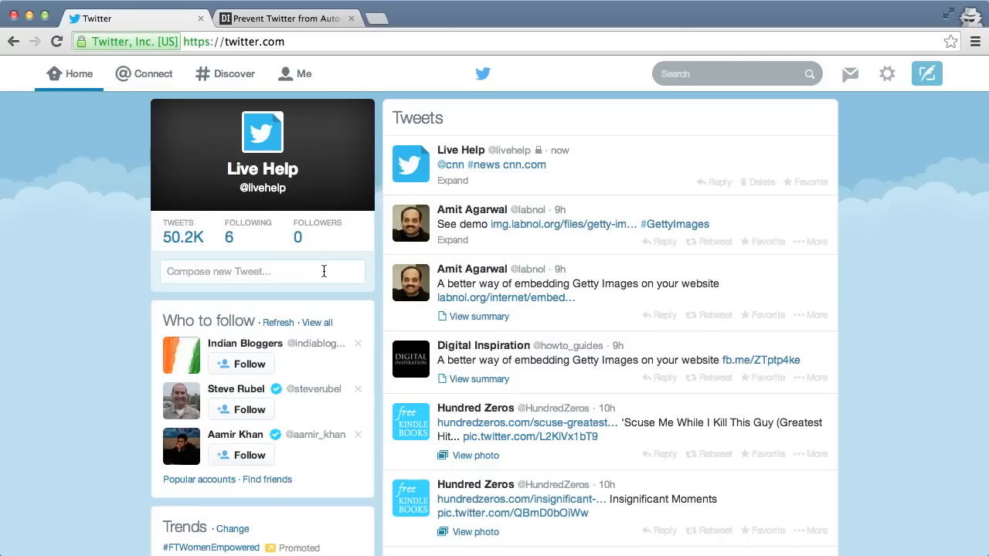
Compose and post a tweet '@&#8203;cnn', then switch to the labnol converter page.
{"action": "left_click", "coordinate": [262, 272]}
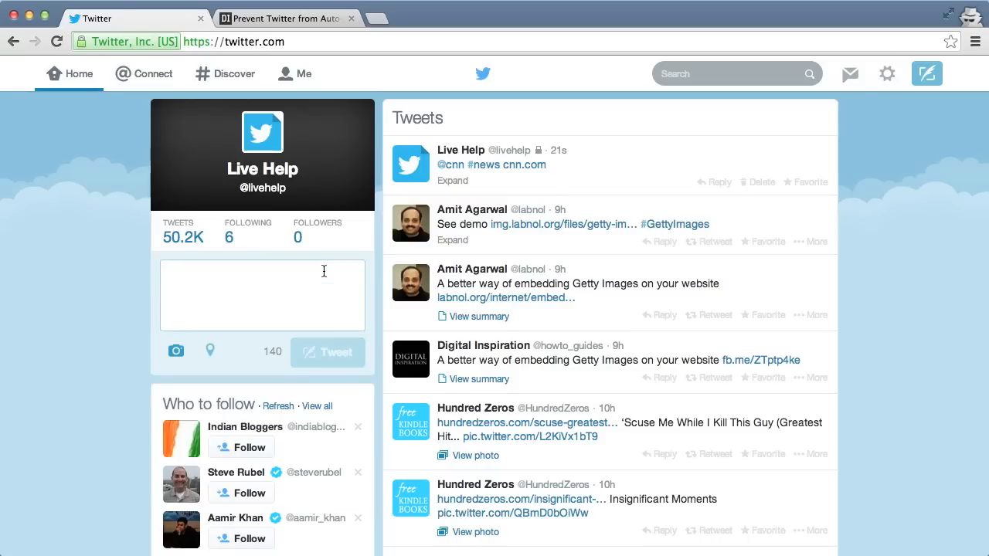
{"action": "type", "text": "@&"}
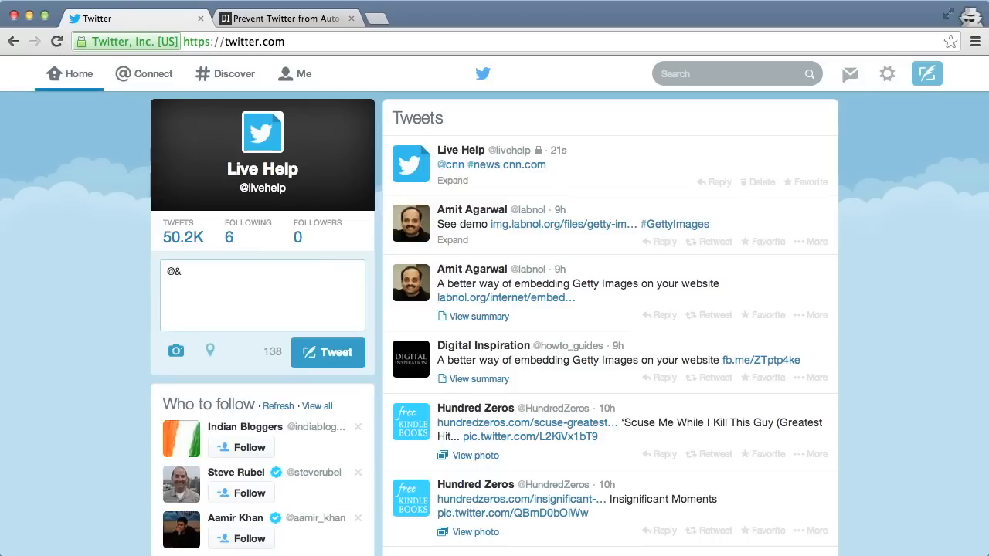
{"action": "type", "text": "#820"}
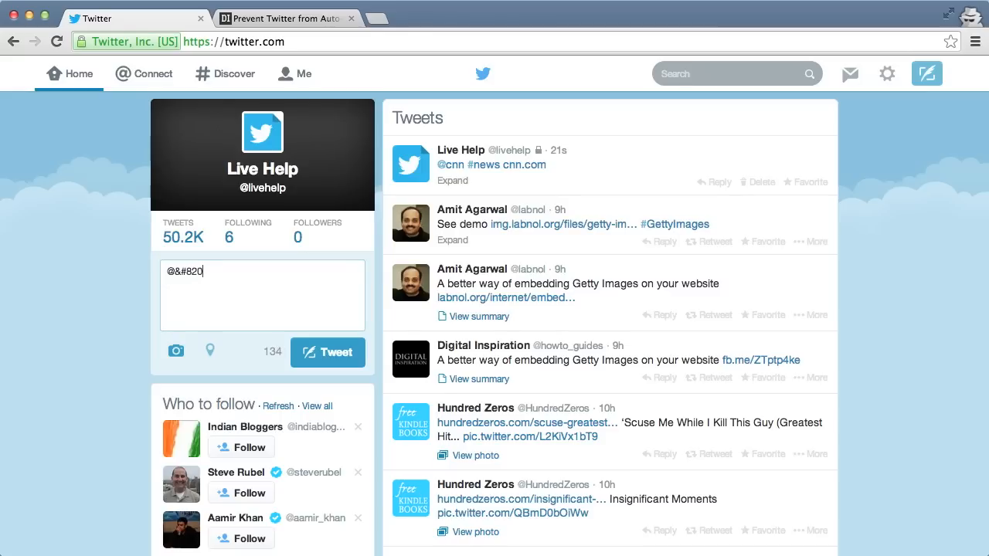
{"action": "type", "text": "3;cnn"}
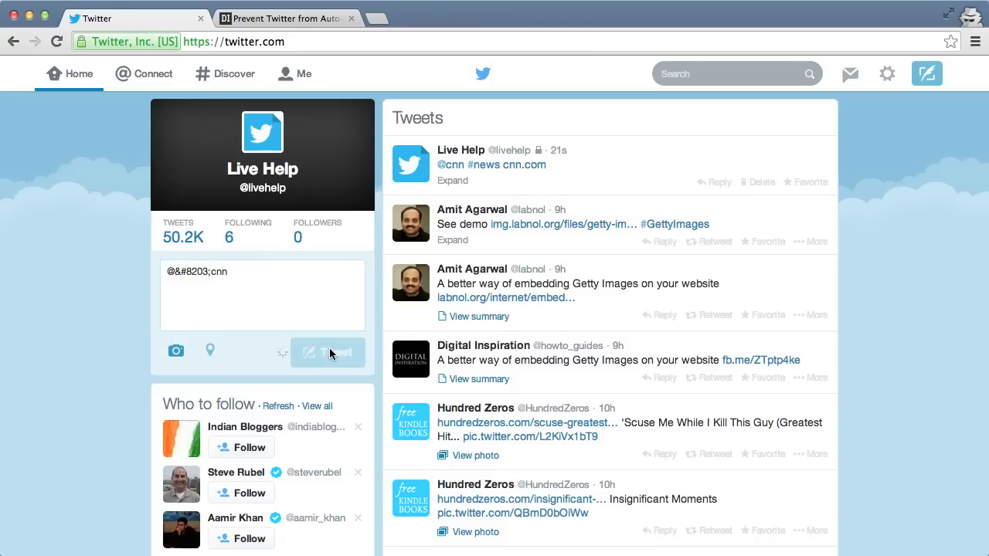
{"action": "left_click", "coordinate": [328, 352]}
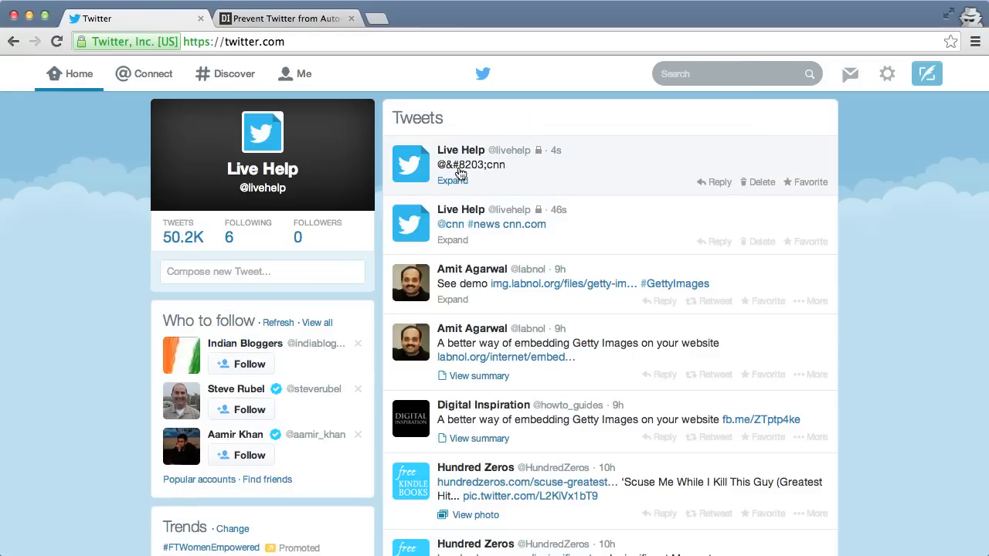
{"action": "left_click", "coordinate": [286, 19]}
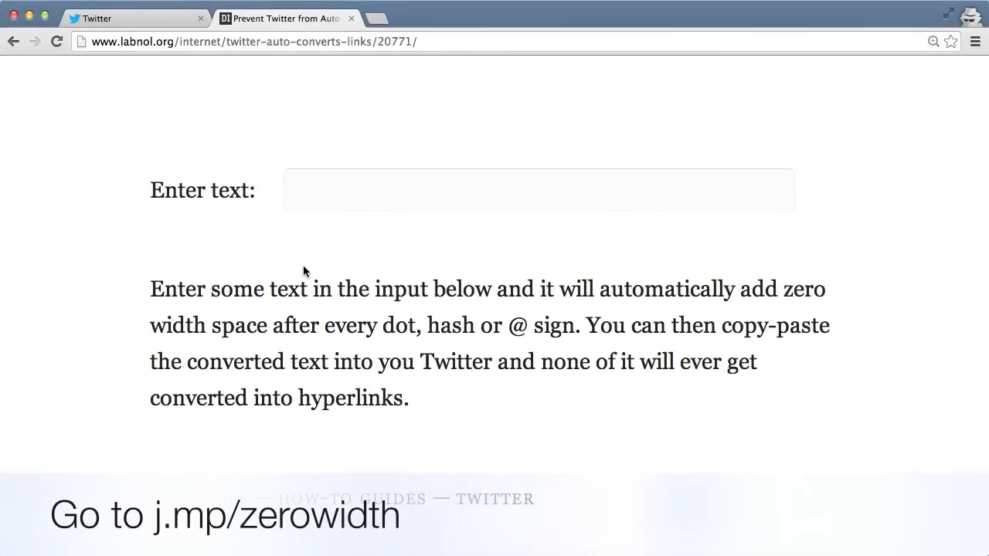
{"action": "type", "text": "@"}
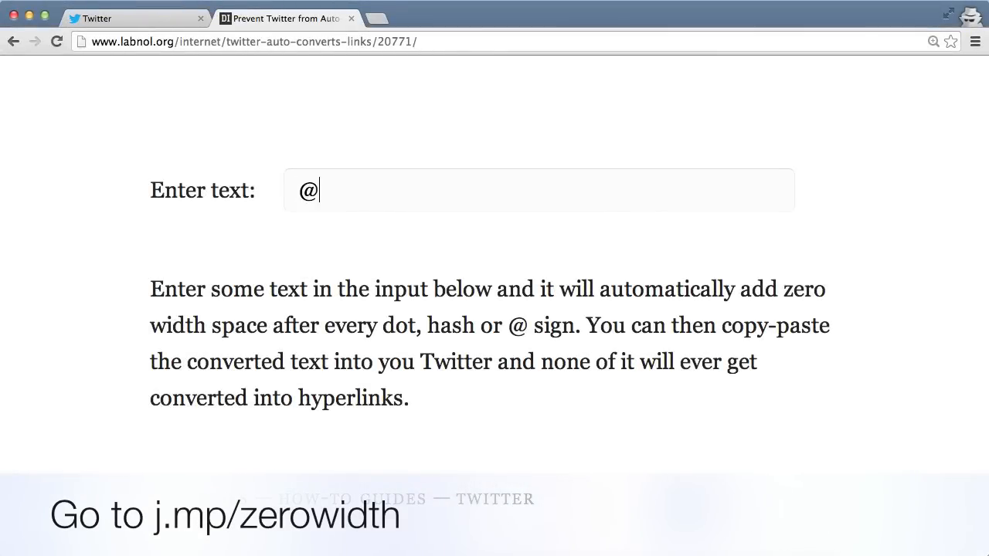
{"action": "type", "text": "cnn"}
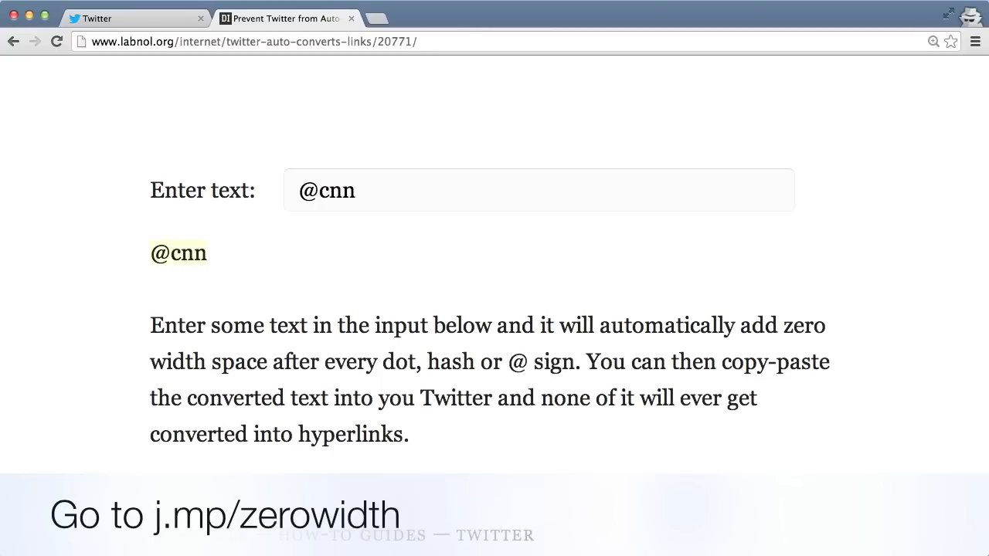
{"action": "type", "text": "#new"}
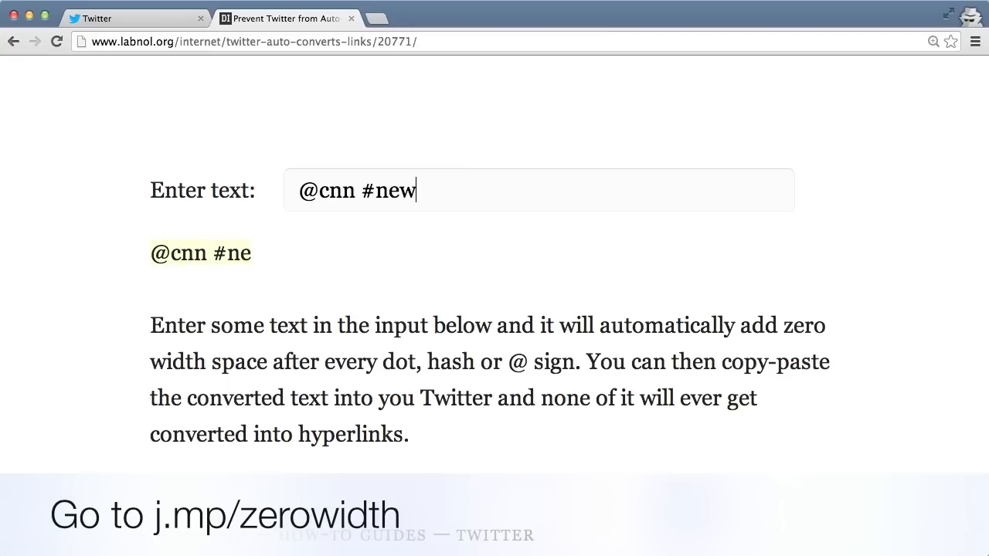
{"action": "type", "text": "s c"}
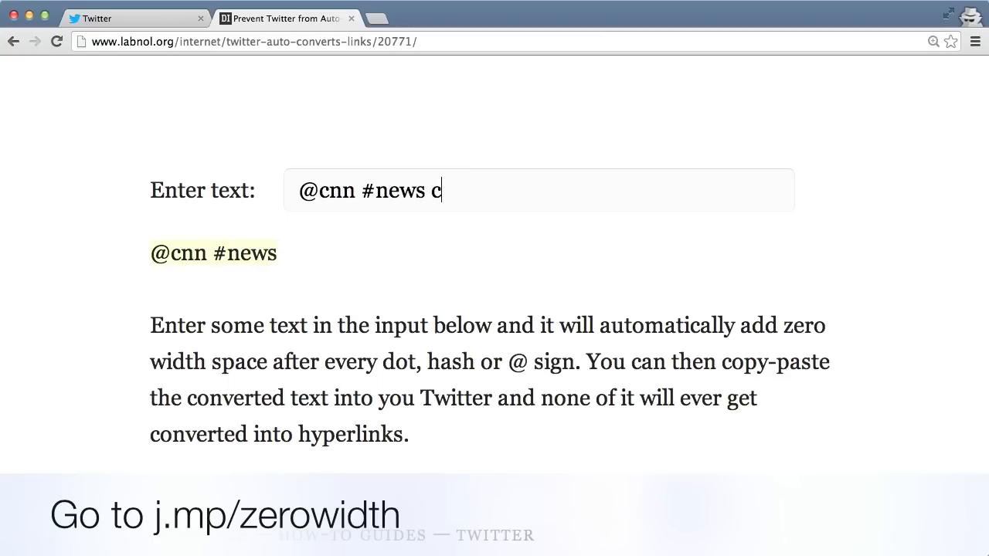
{"action": "type", "text": "nn.com"}
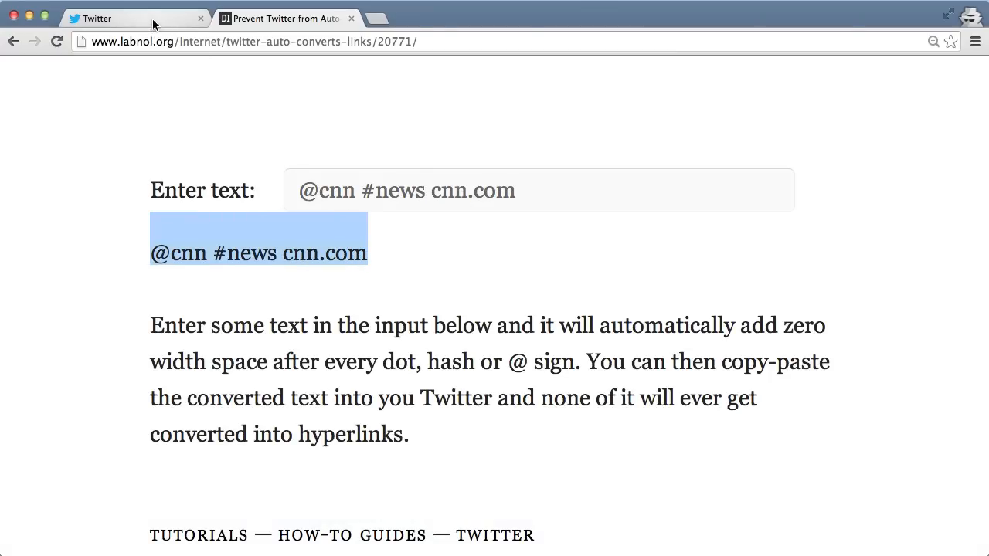
{"action": "left_click", "coordinate": [136, 19]}
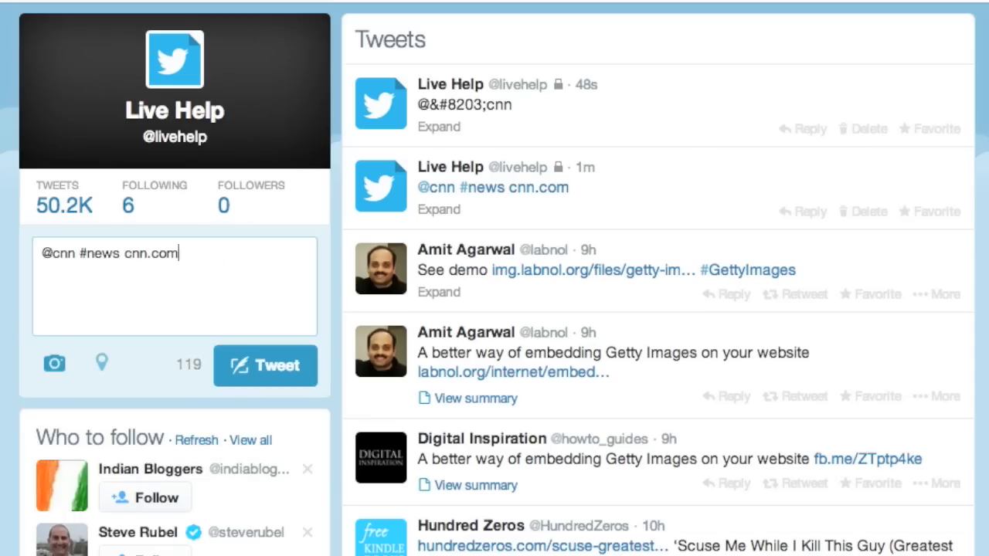
{"action": "left_click", "coordinate": [266, 365]}
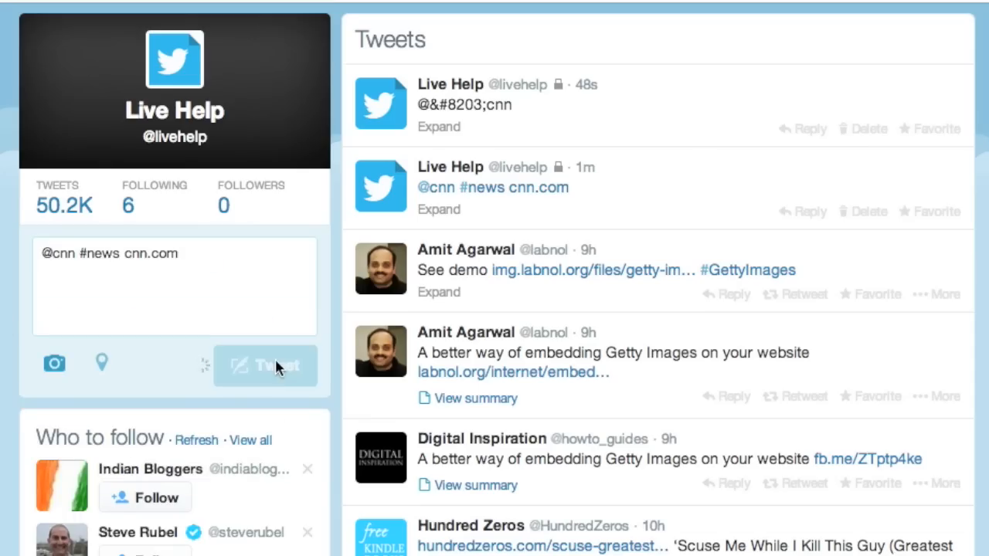